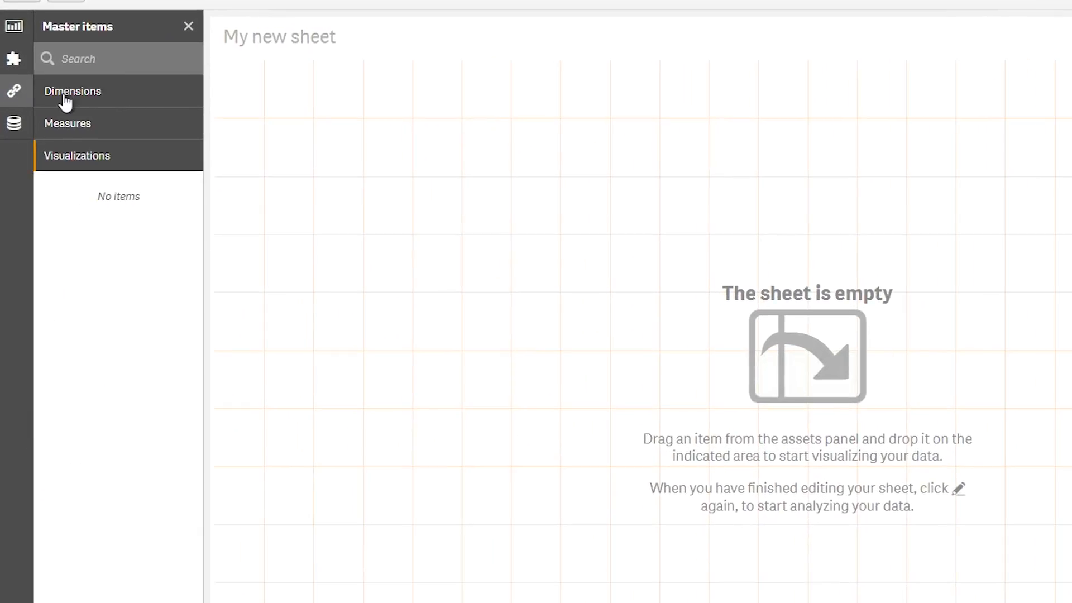
Filter the Calendar Measures sheet to order years 2016 and 2017
{"action": "left_click", "coordinate": [68, 123]}
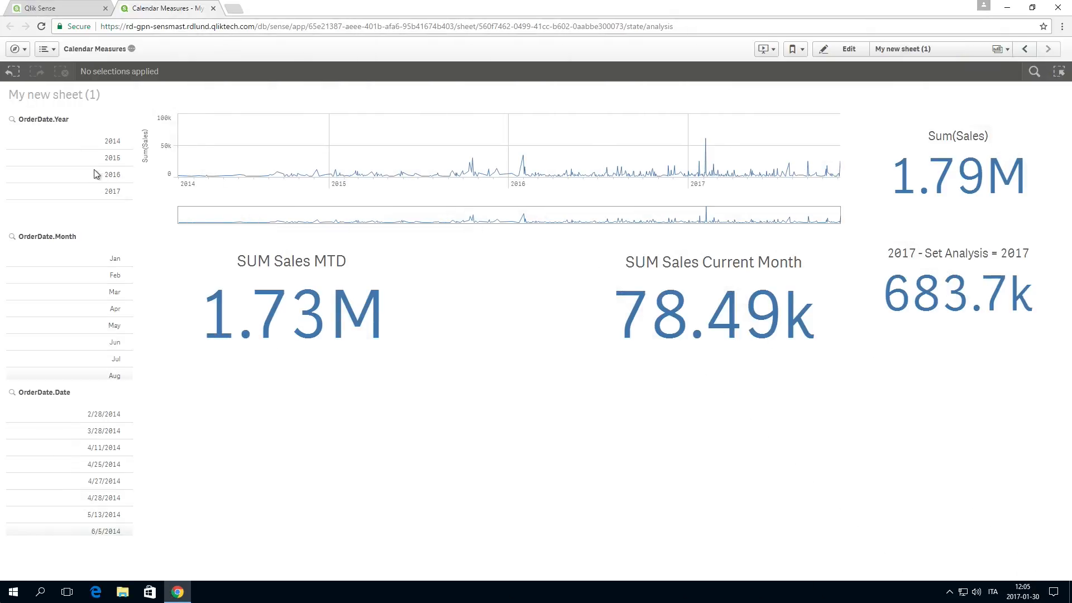
{"action": "left_click", "coordinate": [81, 191]}
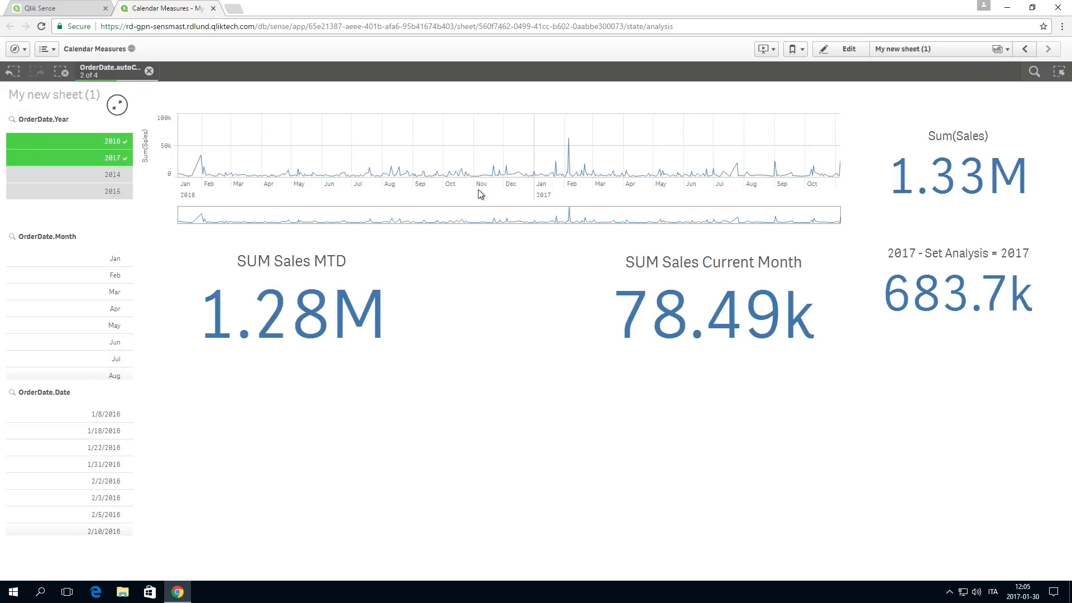
{"action": "mouse_move", "coordinate": [726, 197]}
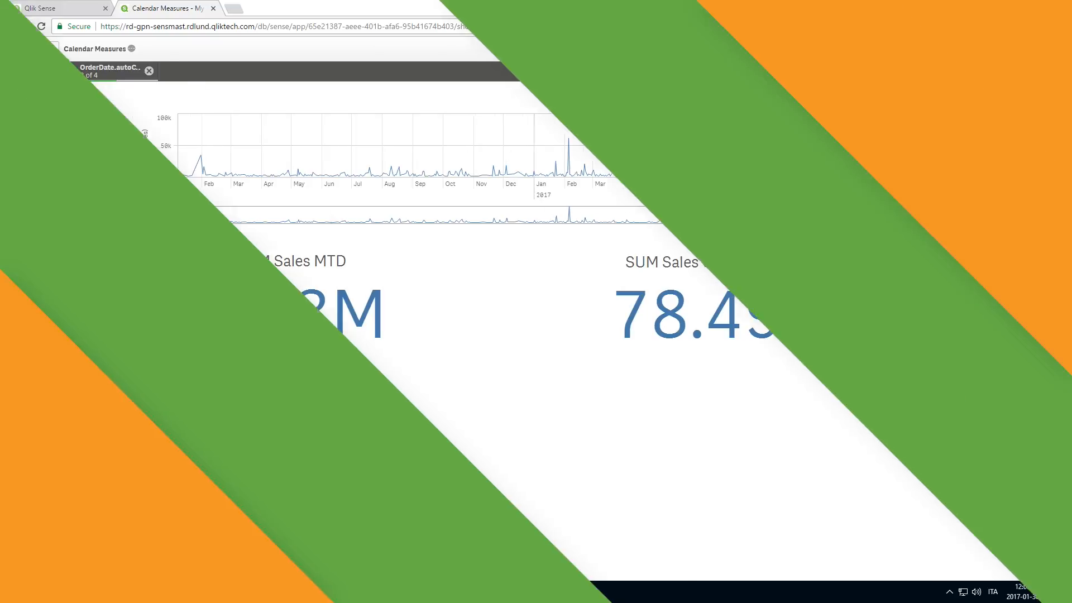
Navigate to the Sales app overview listing My new sheet
{"action": "left_click", "coordinate": [15, 48]}
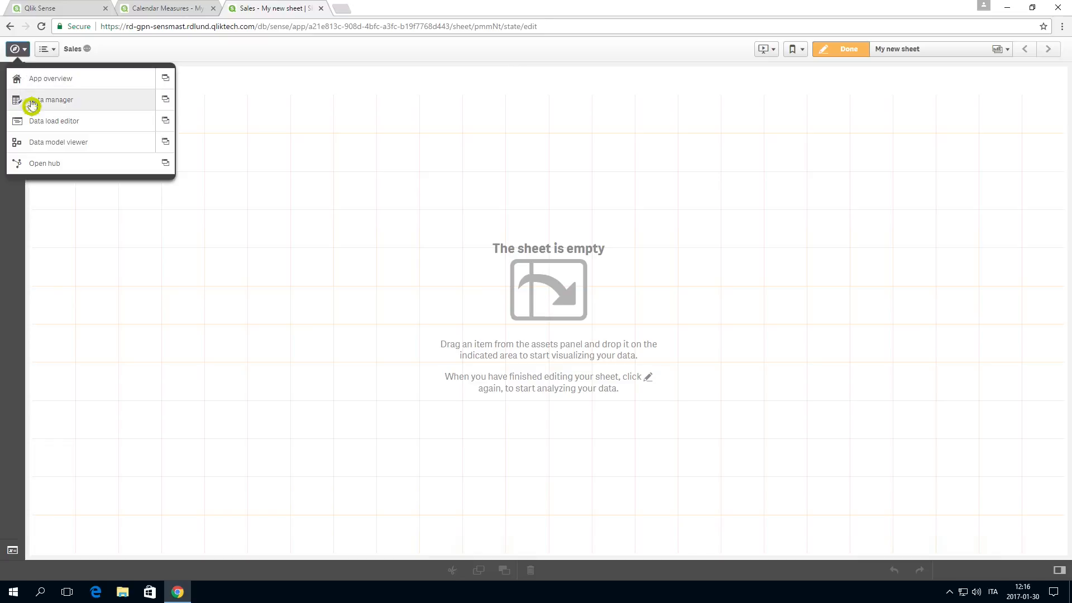
{"action": "left_click", "coordinate": [53, 99]}
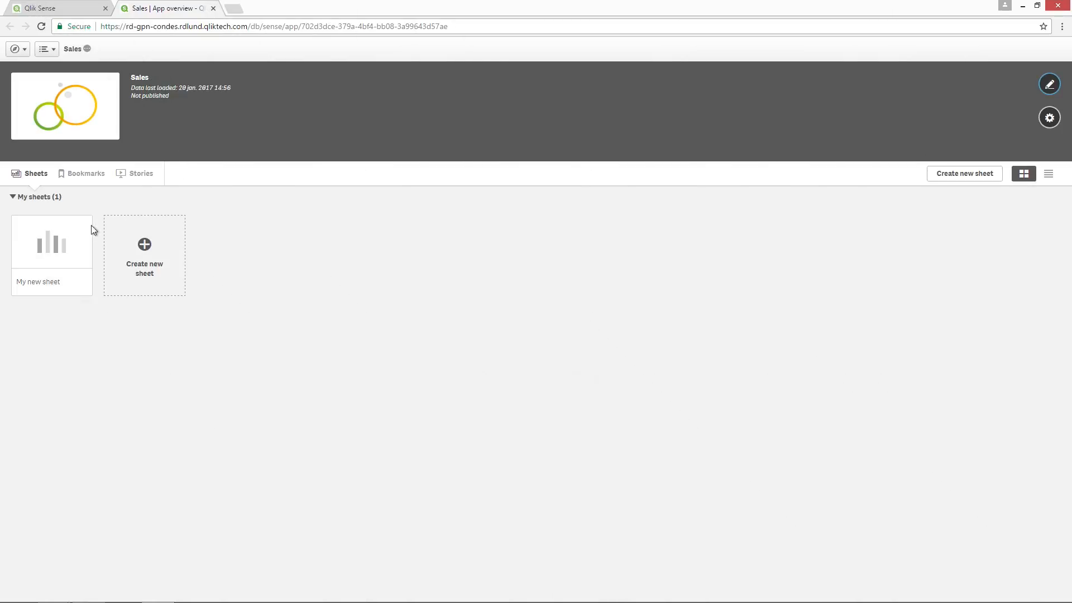
Open My new sheet for editing and show the data field list
{"action": "double_click", "coordinate": [52, 243]}
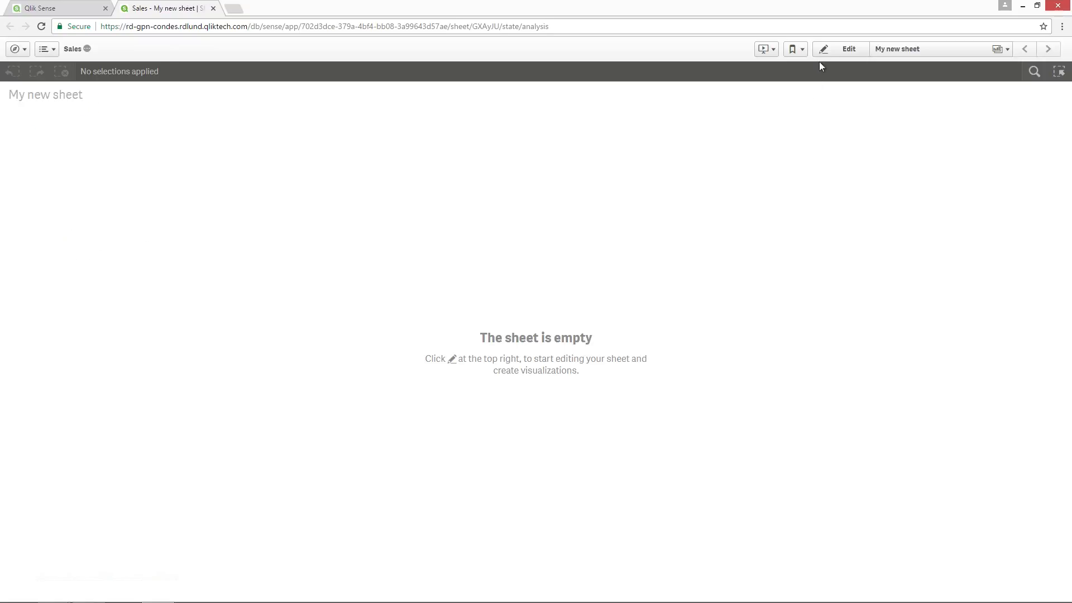
{"action": "left_click", "coordinate": [847, 48]}
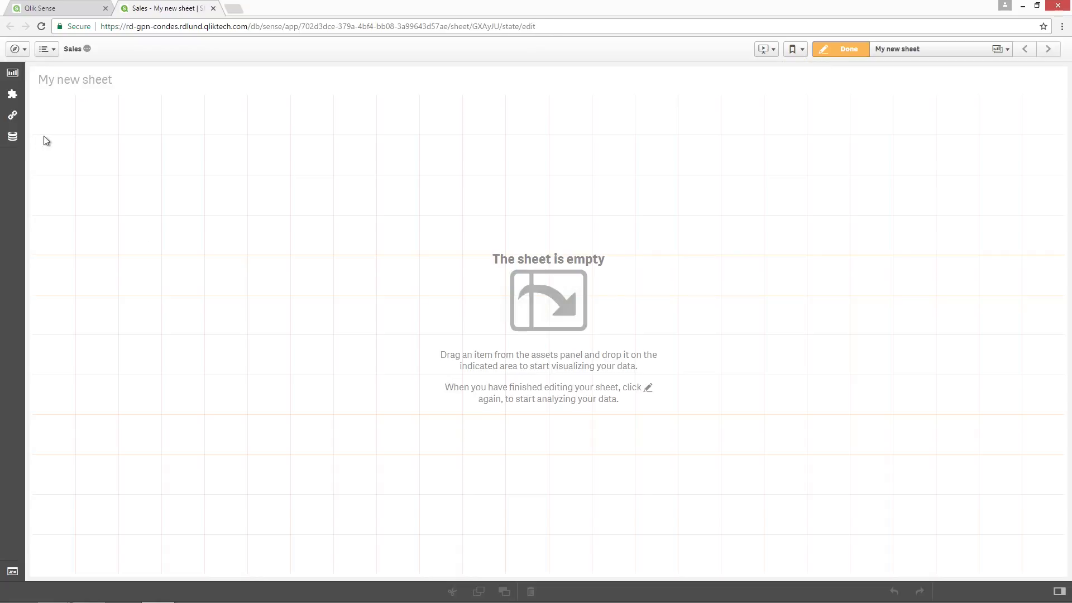
{"action": "left_click", "coordinate": [11, 136]}
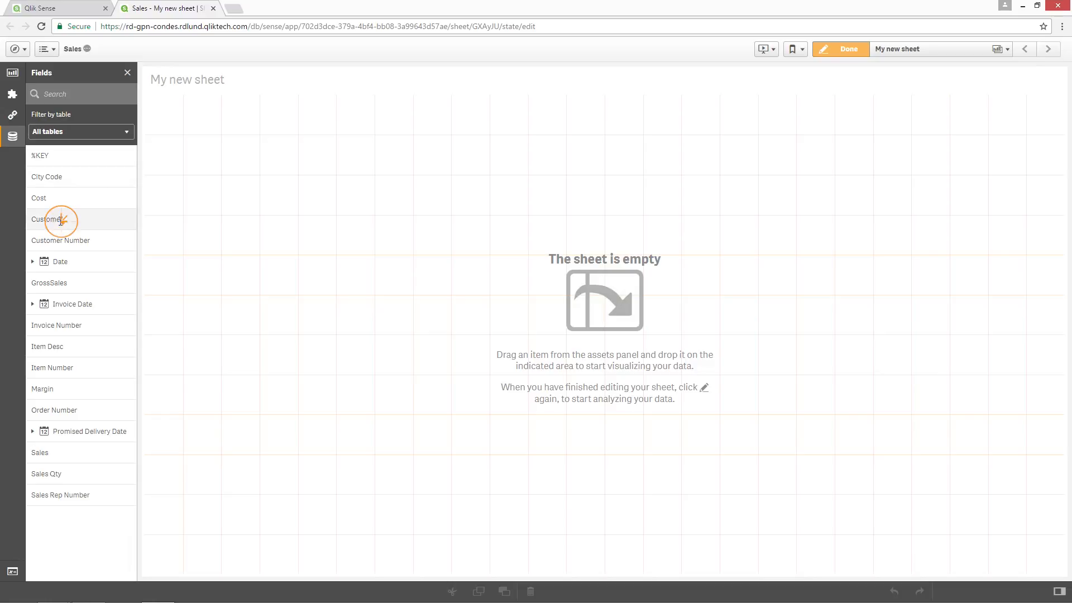
Start calendar measures from Customer by Date, yearly range, reviewing details and dropdown choices
{"action": "left_click", "coordinate": [60, 220]}
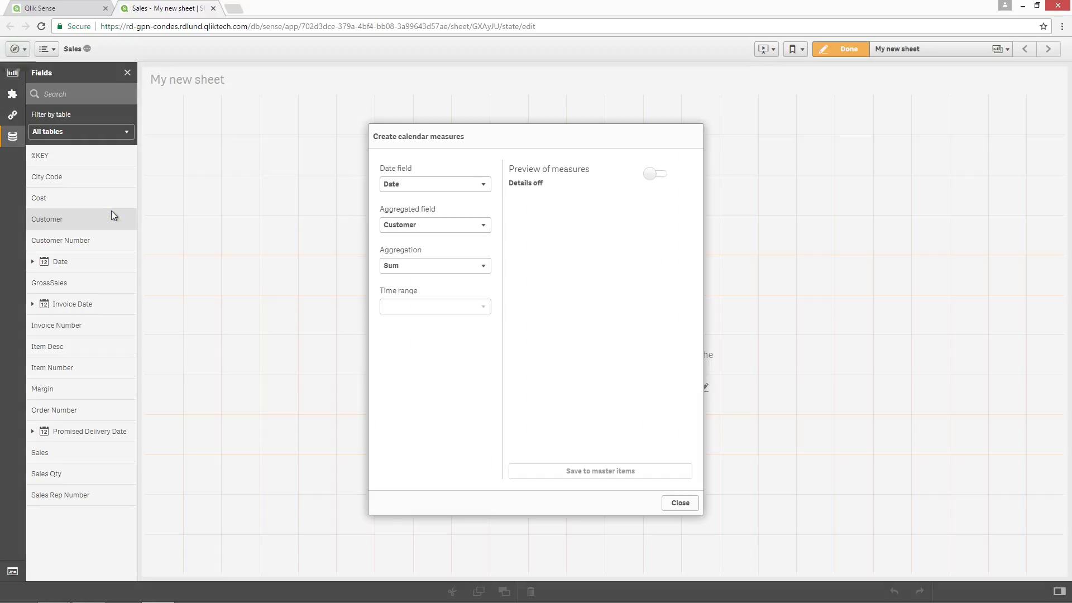
{"action": "left_click", "coordinate": [434, 306]}
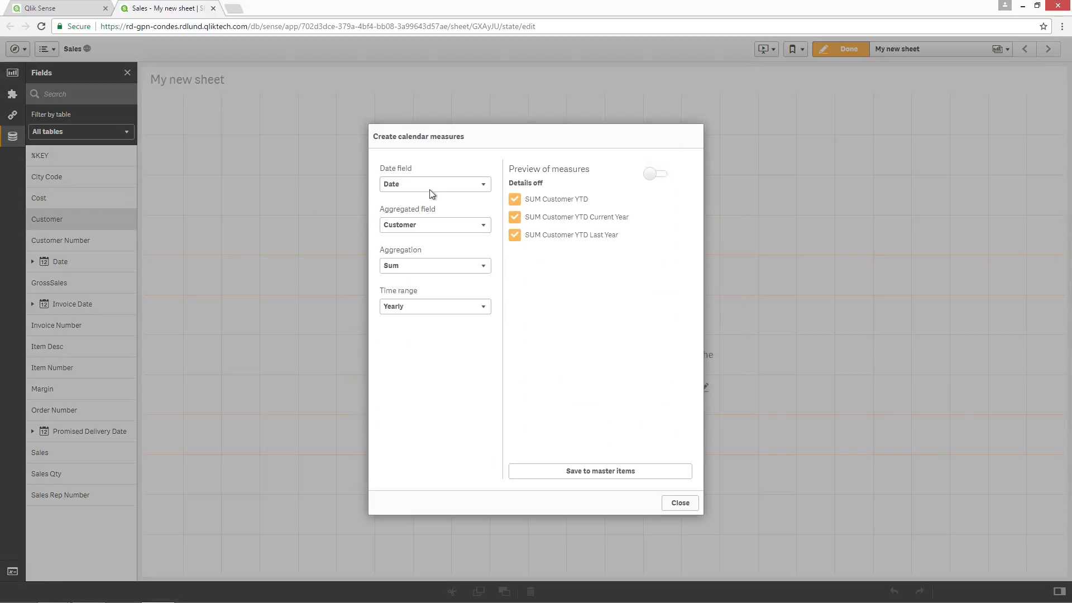
{"action": "left_click", "coordinate": [434, 183]}
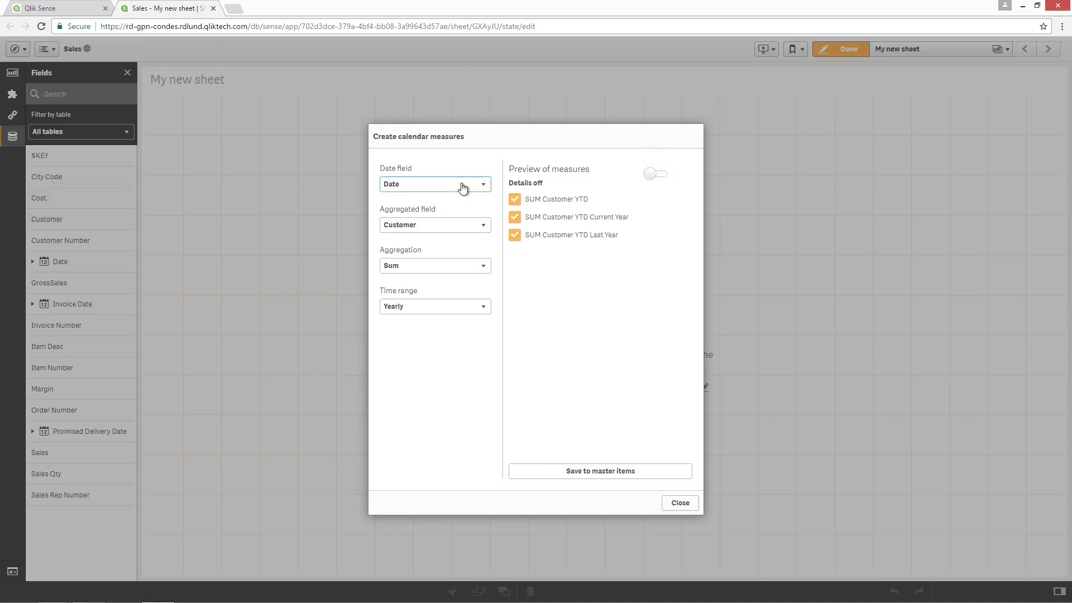
{"action": "left_click", "coordinate": [654, 173]}
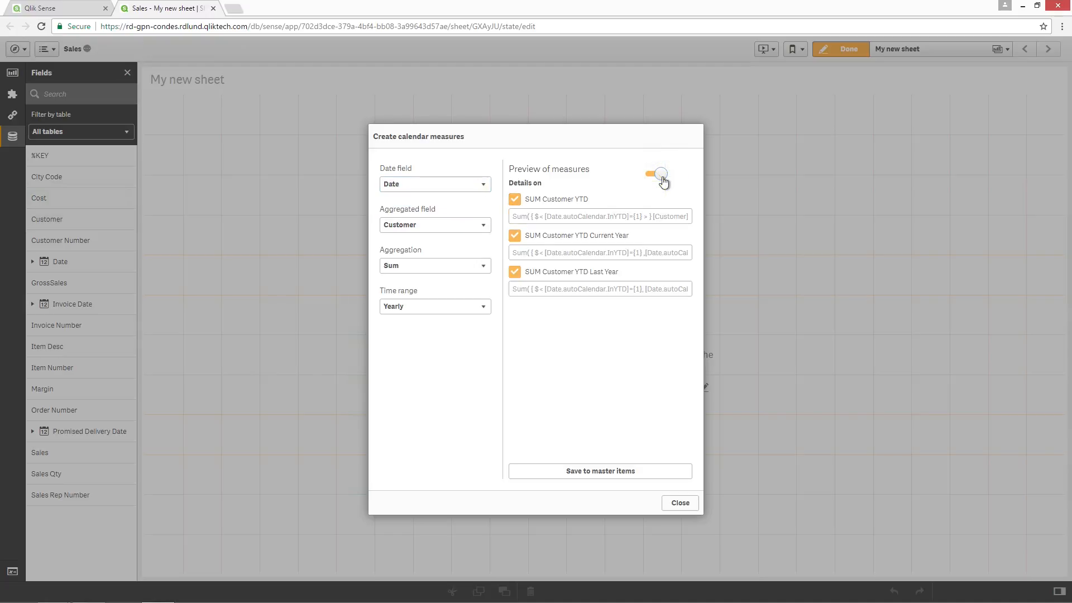
{"action": "left_click", "coordinate": [654, 173]}
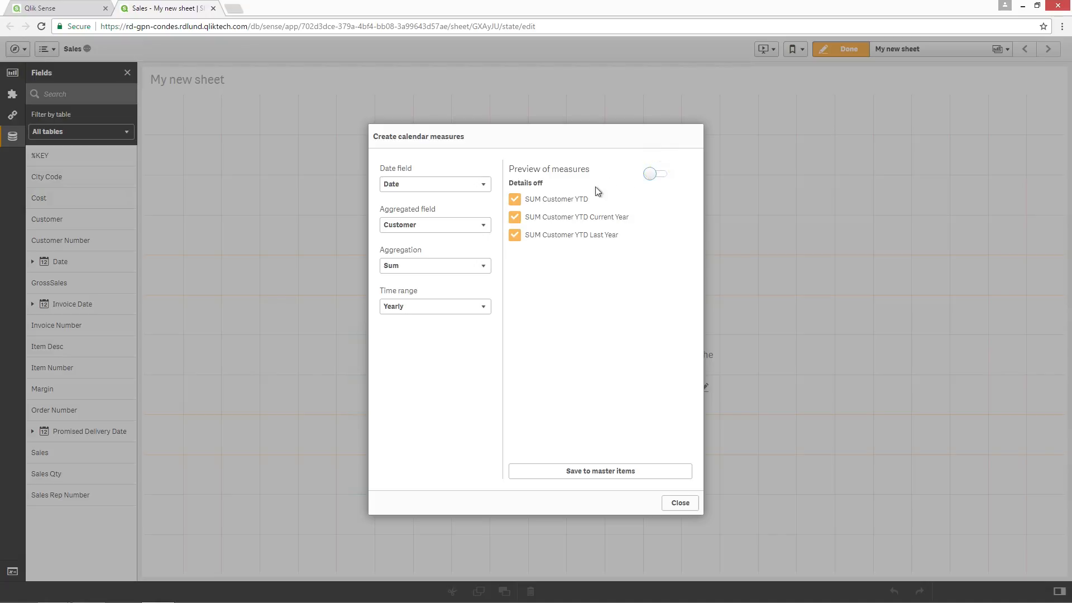
{"action": "left_click", "coordinate": [435, 224]}
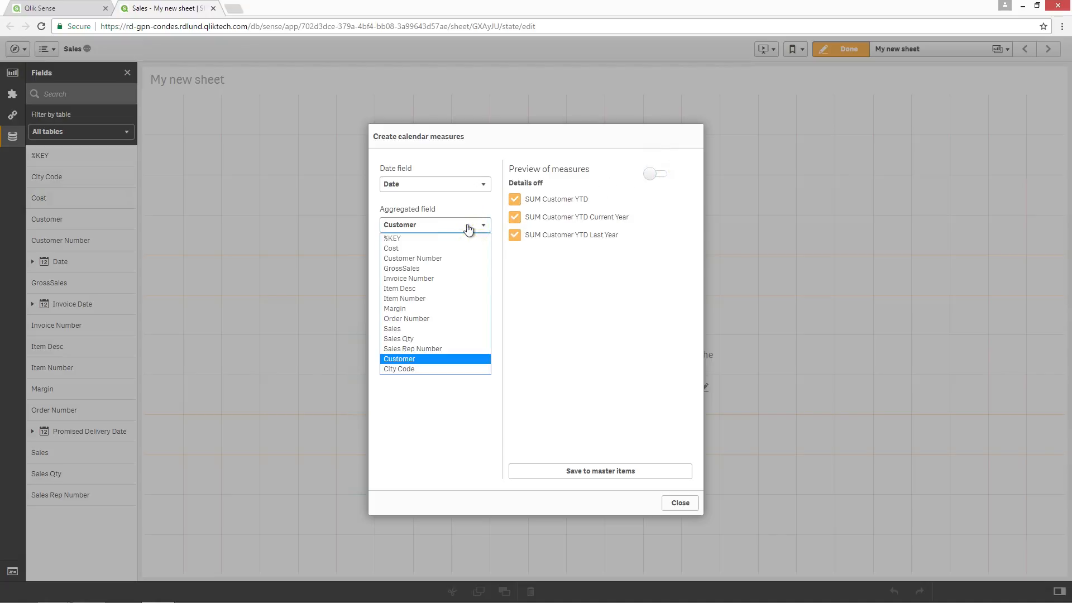
{"action": "left_click", "coordinate": [434, 358]}
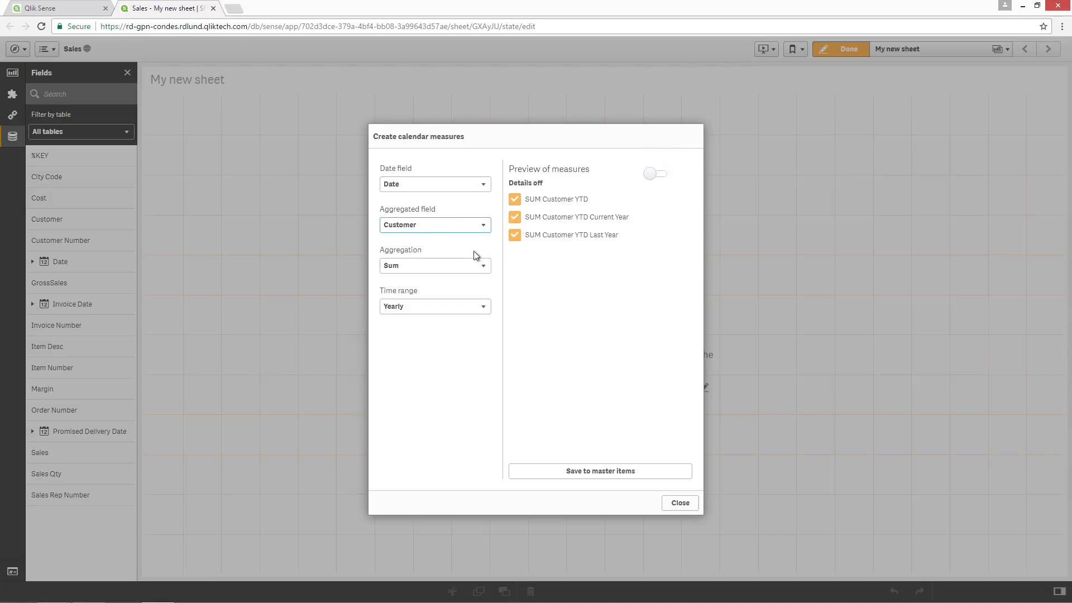
{"action": "left_click", "coordinate": [435, 265]}
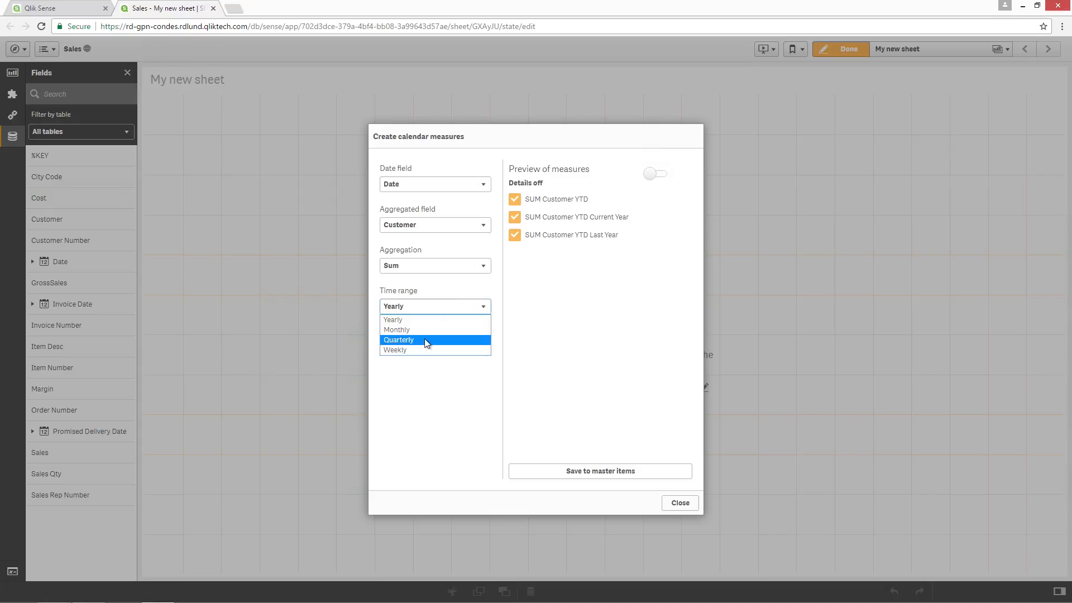
Switch to a Quarterly range and save the six SUM Customer measures as master items
{"action": "left_click", "coordinate": [399, 340]}
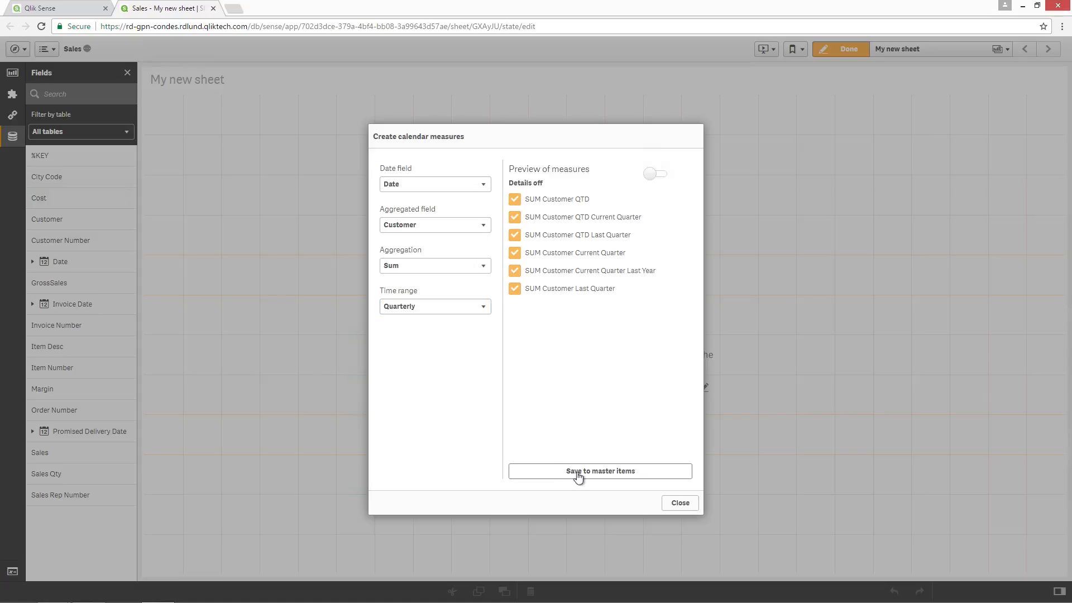
{"action": "left_click", "coordinate": [599, 471]}
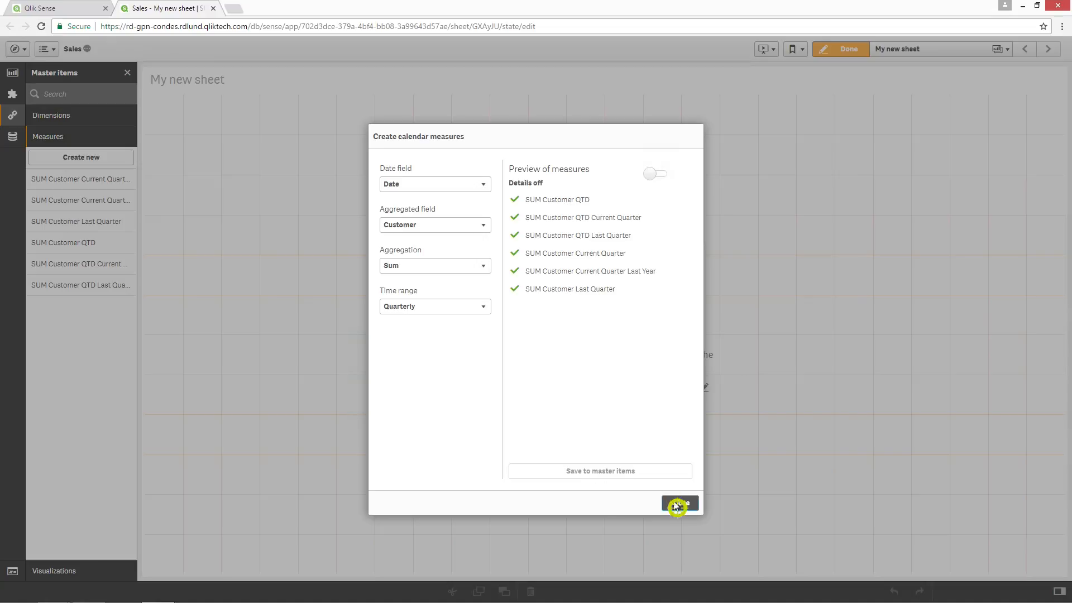
{"action": "left_click", "coordinate": [677, 505]}
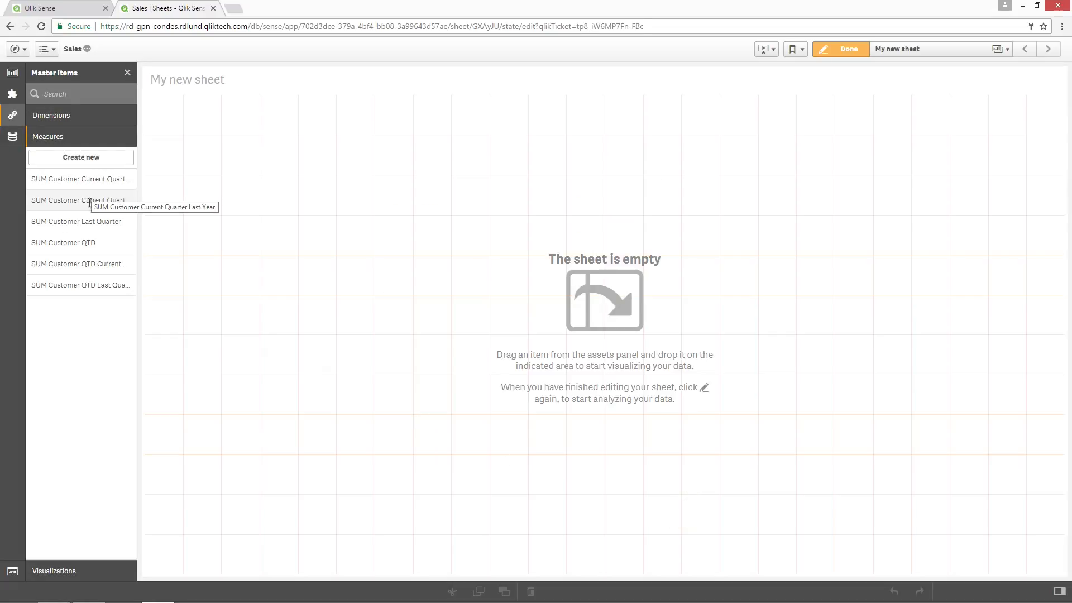
Edit the SUM Customer QTD master measure and assign it an orange colour
{"action": "left_click", "coordinate": [63, 242]}
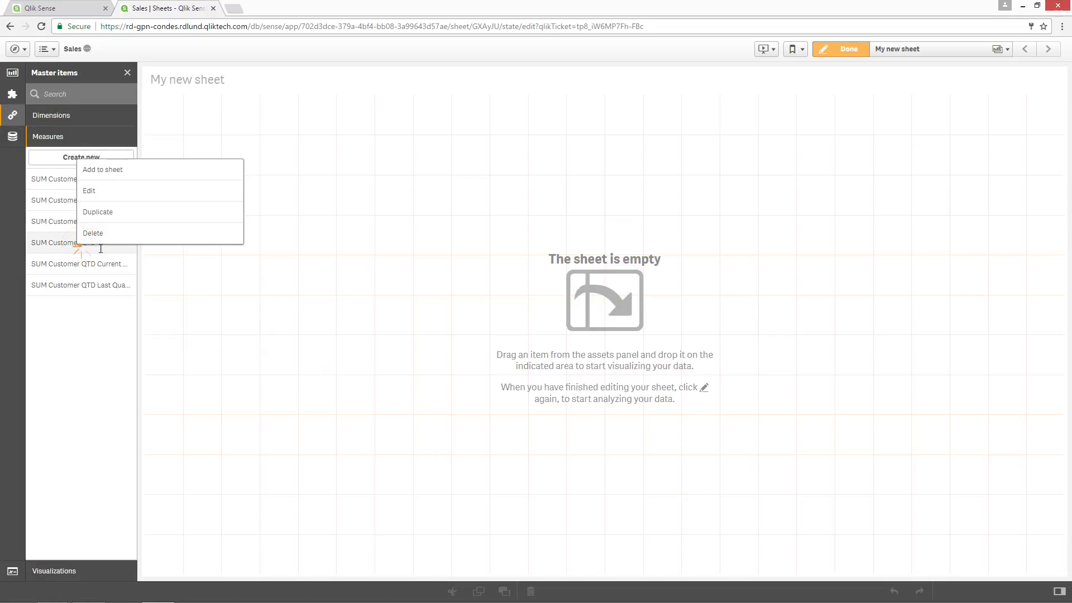
{"action": "left_click", "coordinate": [90, 191]}
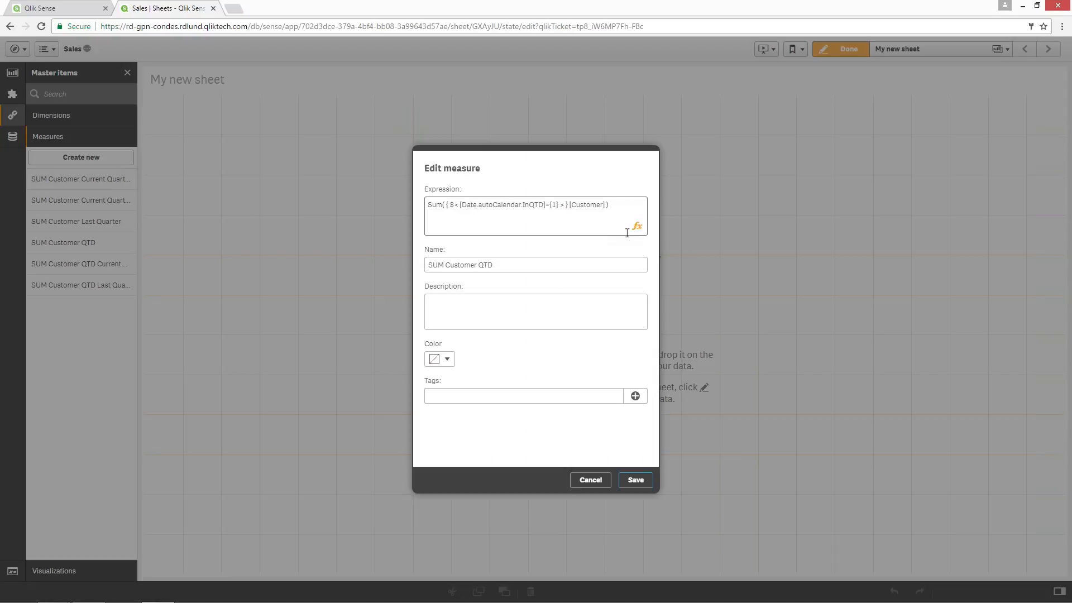
{"action": "left_click", "coordinate": [446, 358]}
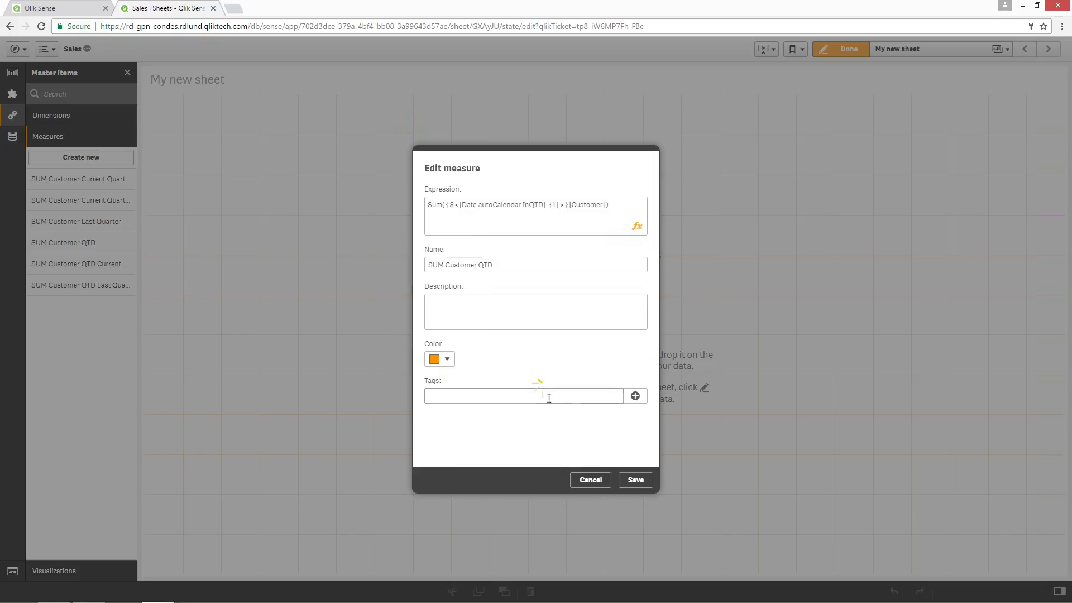
{"action": "left_click", "coordinate": [589, 479]}
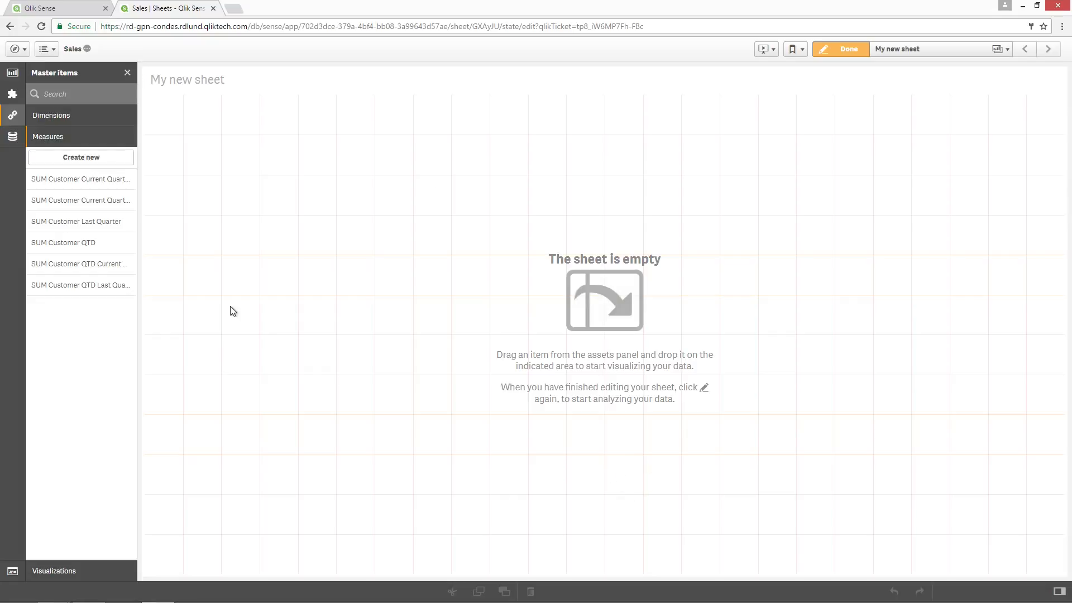